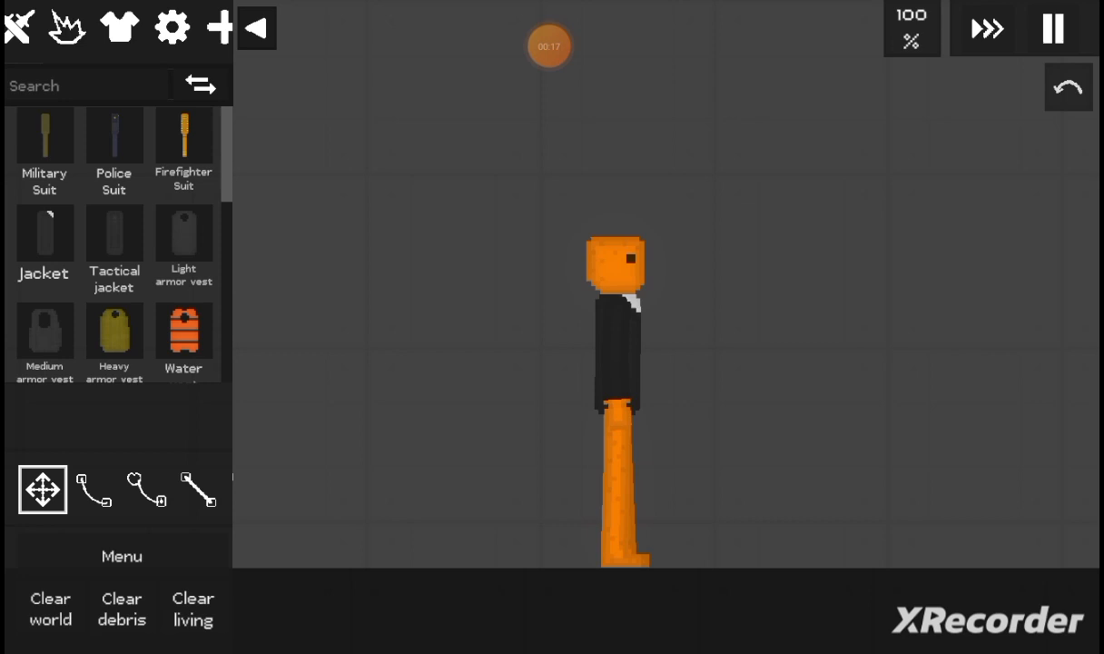
- Browse the wearables down to headgear and pick a cap for the black-jacketed ragdoll
click(113, 138)
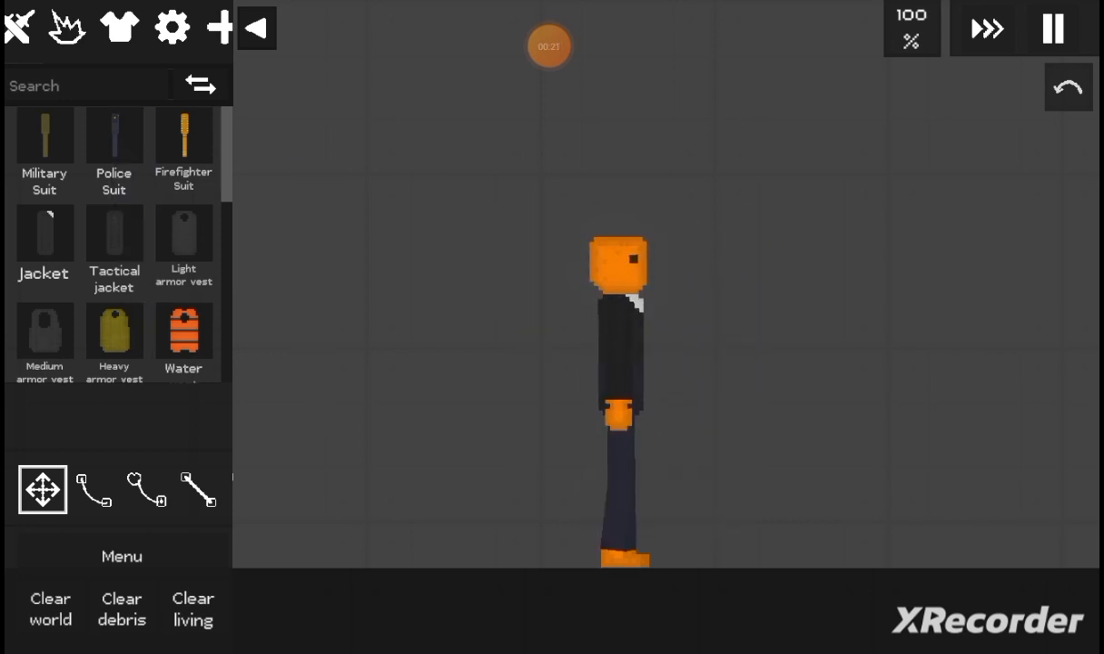
scroll(down, 3)
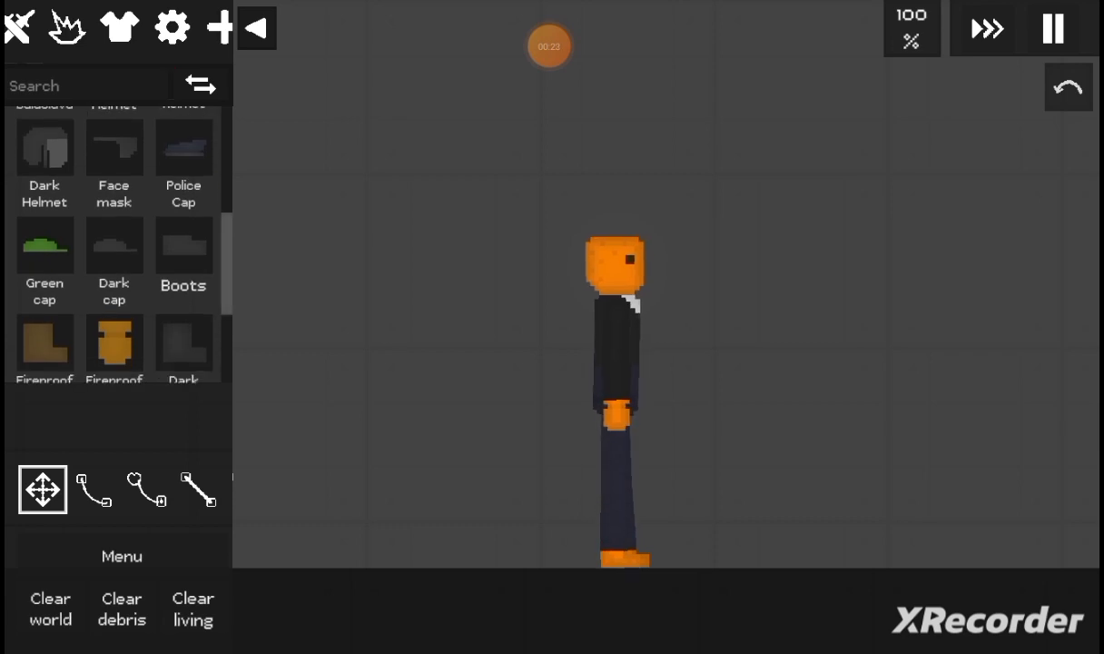
click(182, 145)
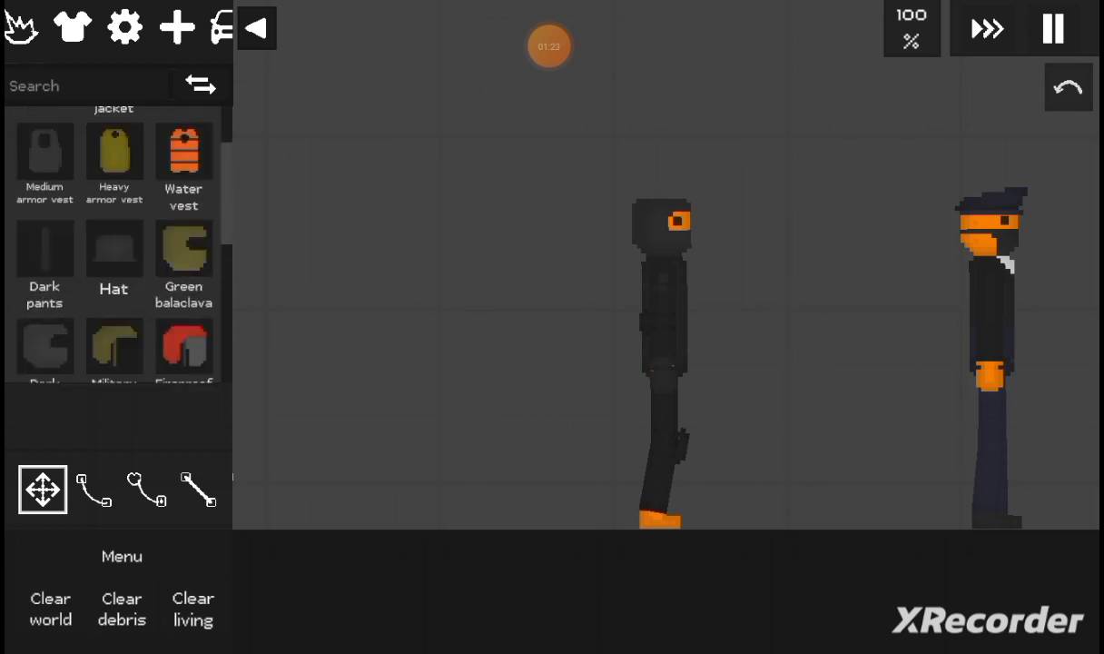
- Scroll the clothing catalogue to reach the tactical gear, police cap and dark pants
scroll(down, 3)
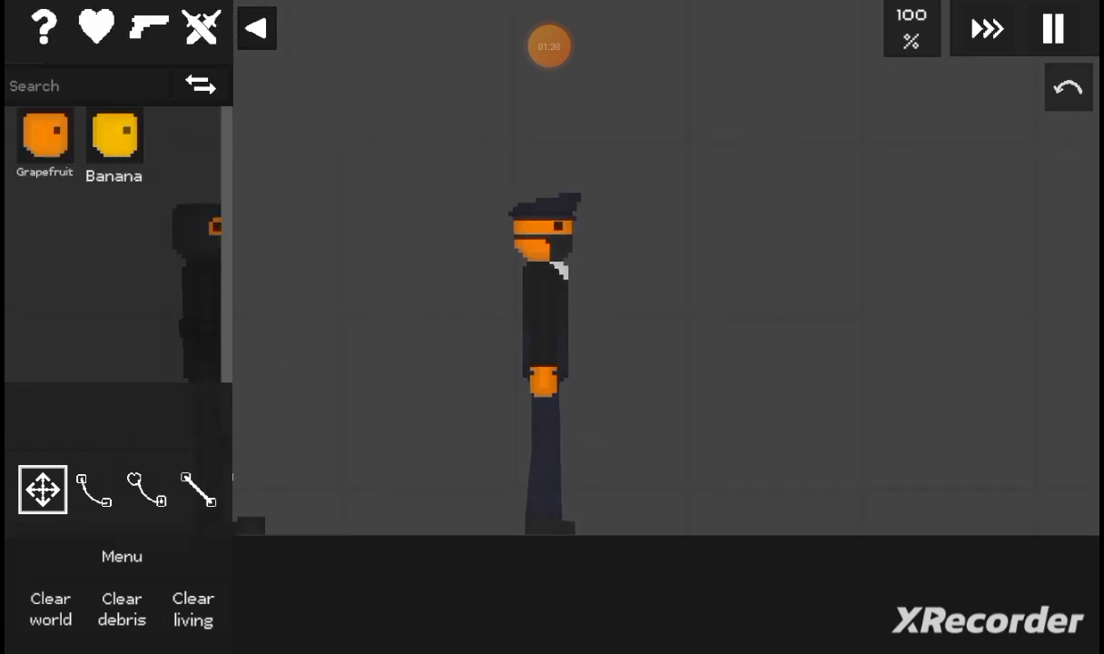
- Spawn a Banana ragdoll on the right and browse the clothing list to the Military Suit
click(113, 136)
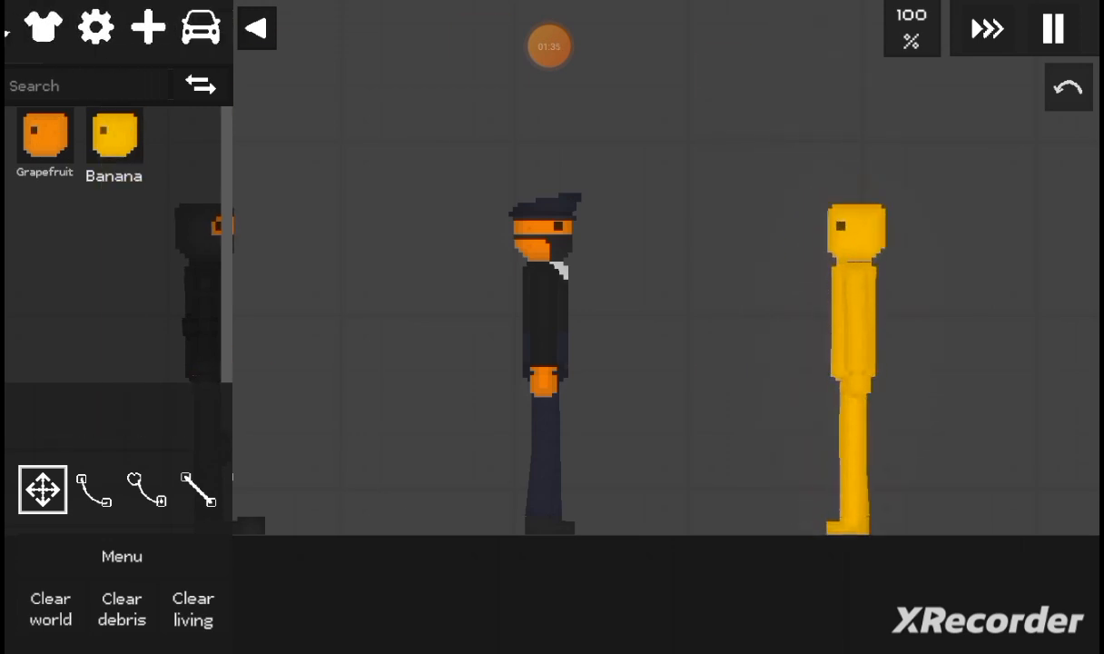
click(163, 27)
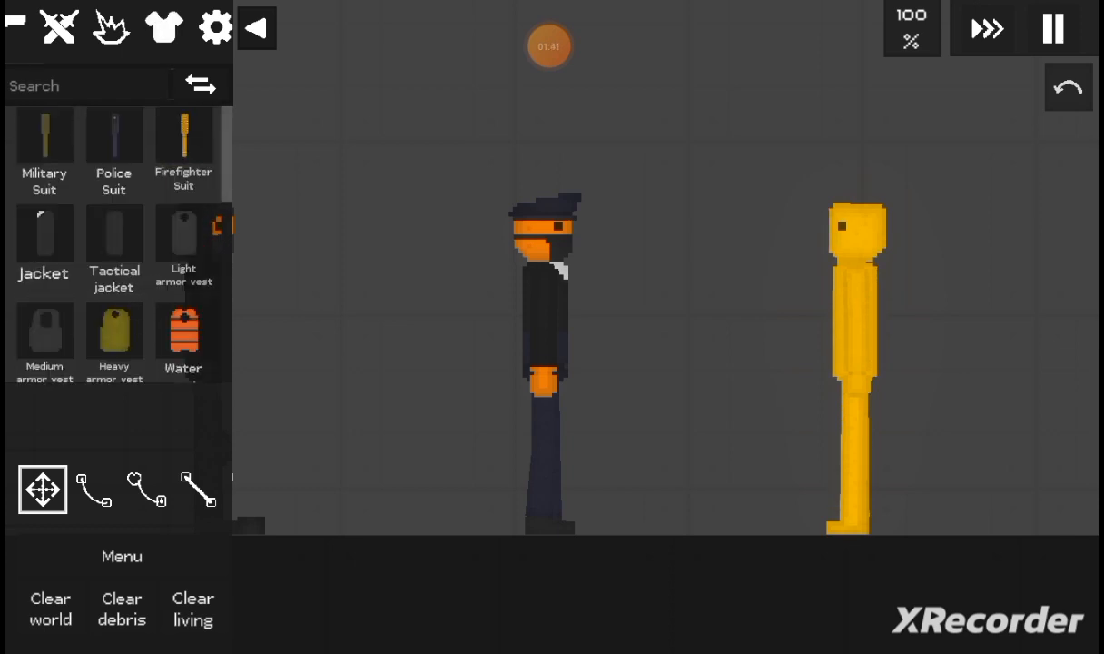
scroll(down, 3)
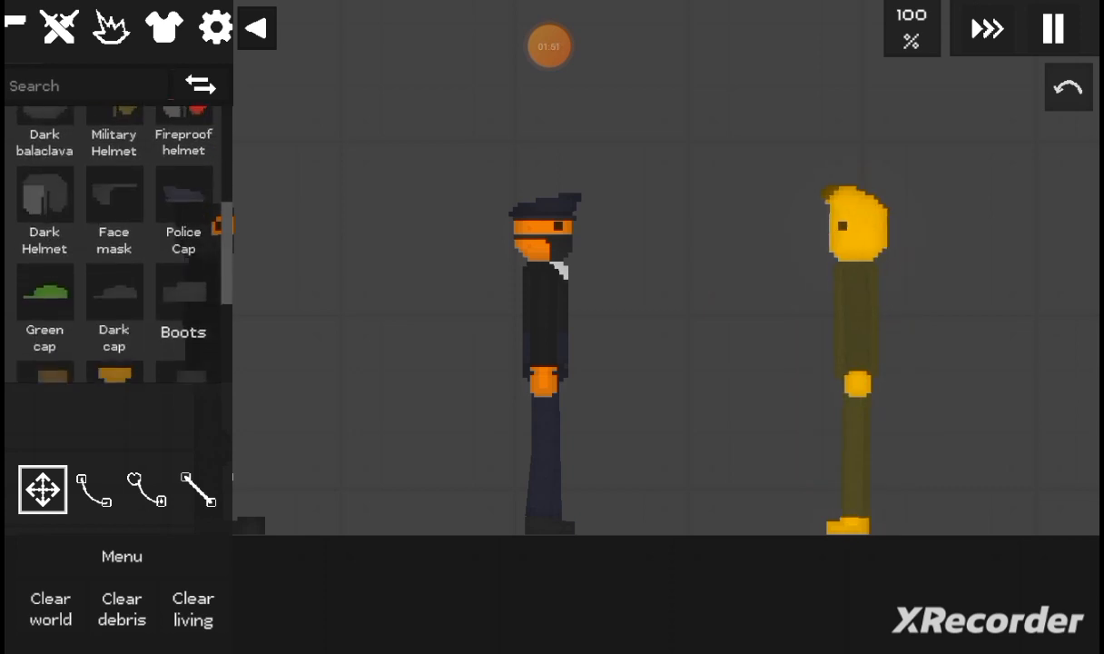
scroll(down, 3)
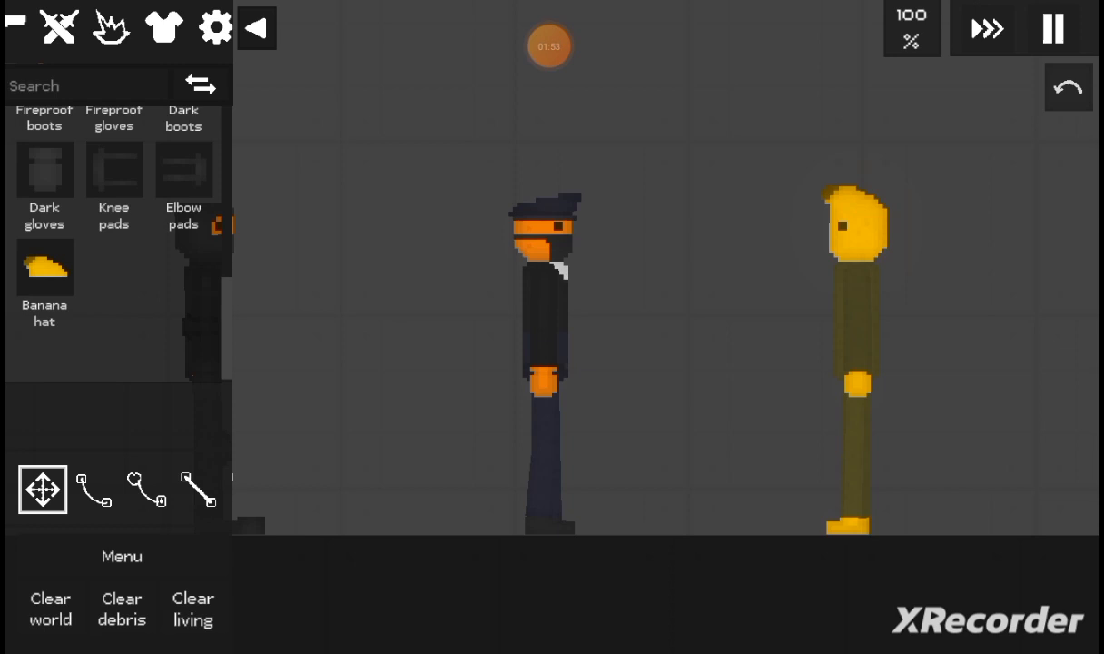